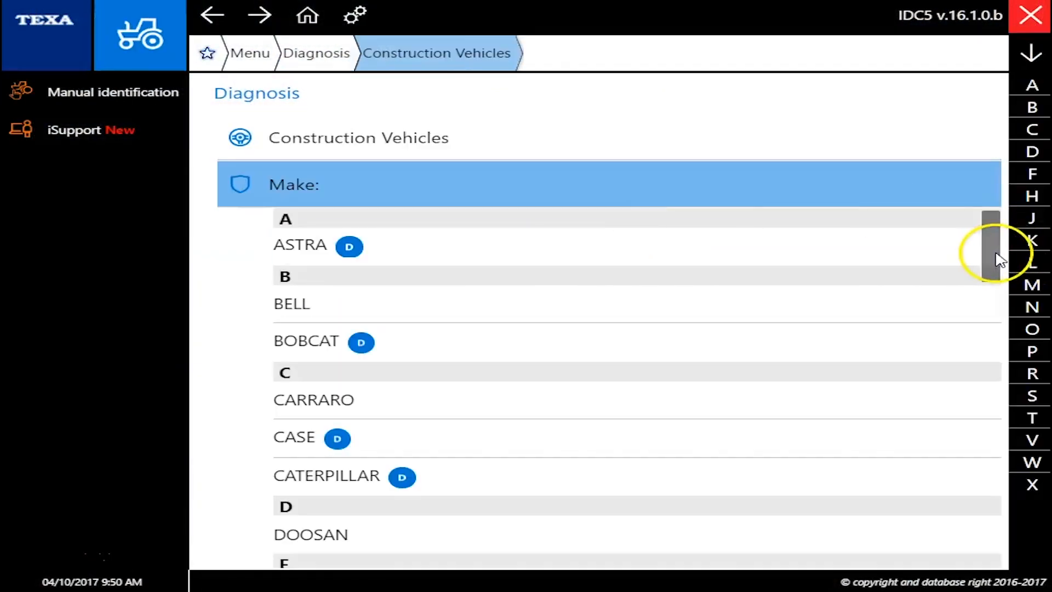
Scroll the construction vehicle makes and select TAKEUCHI.
drag(991, 258, 986, 460)
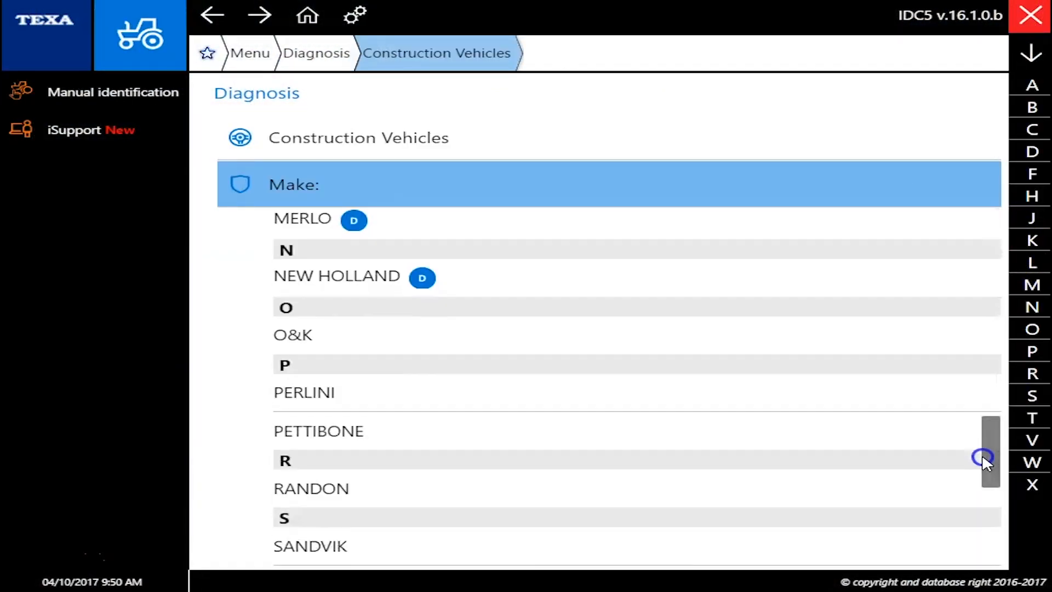
scroll(down, 3)
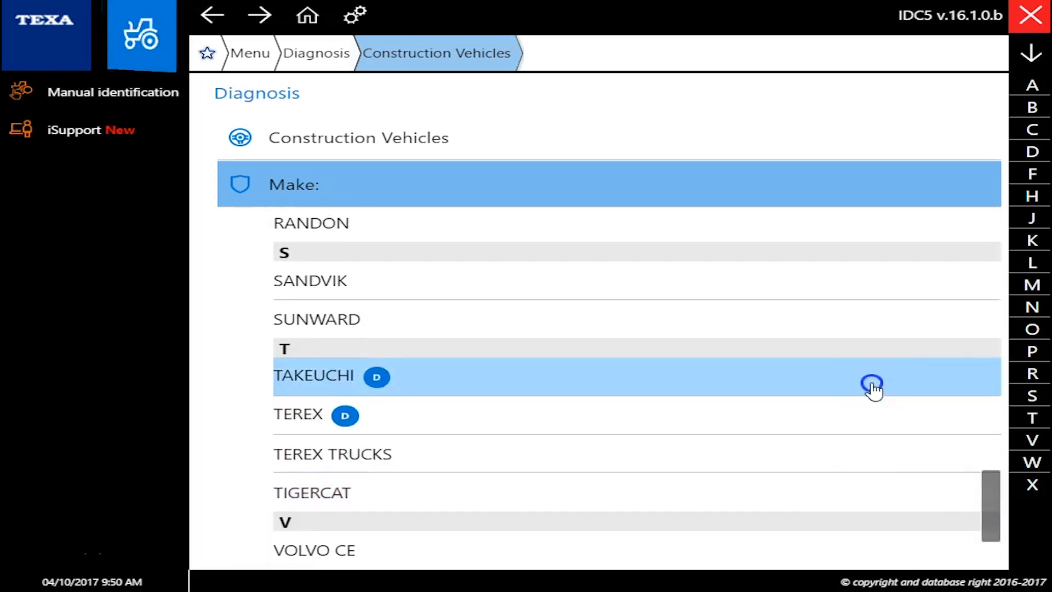
click(315, 375)
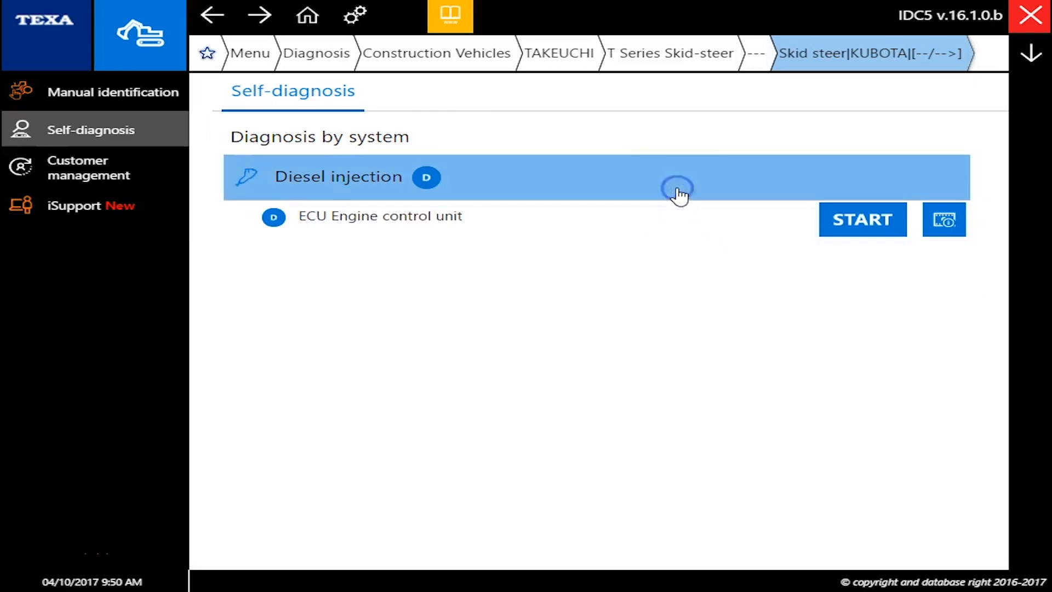
Start engine ECU diagnosis in real self-diagnosis mode with cable 3151/T55.
click(862, 219)
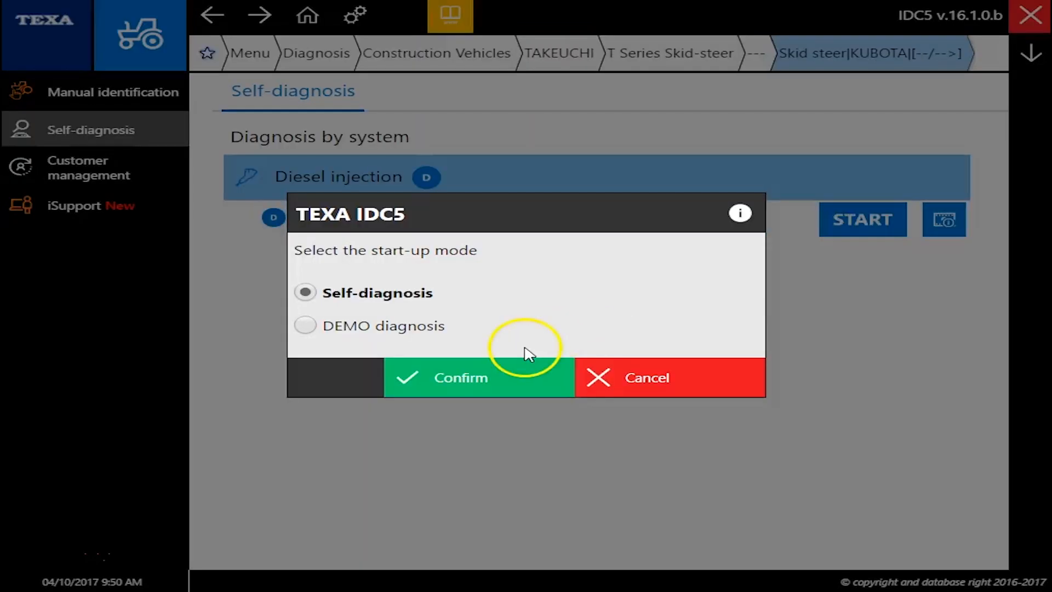
click(461, 377)
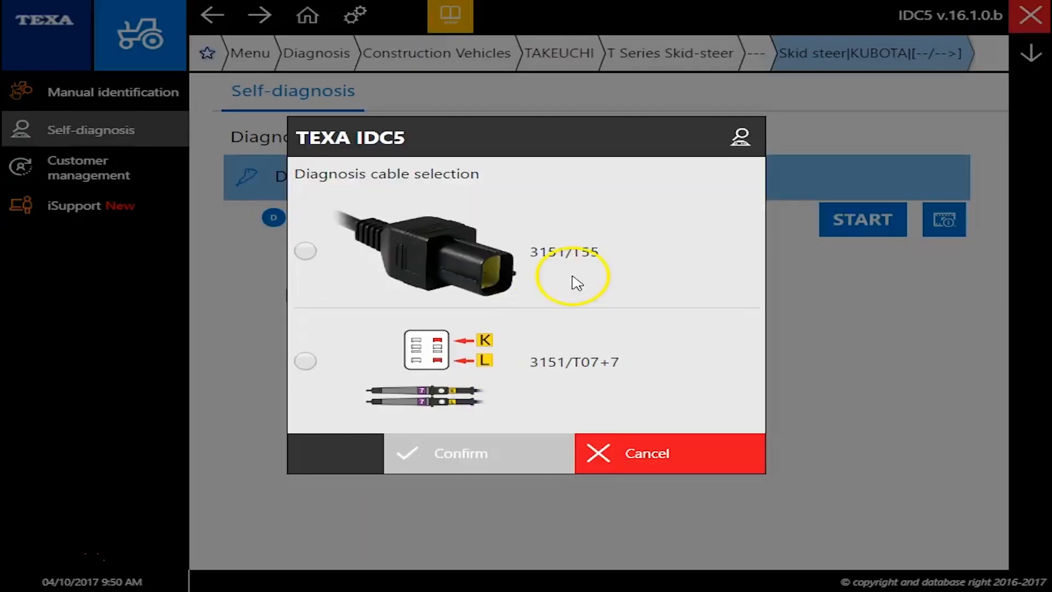
click(305, 250)
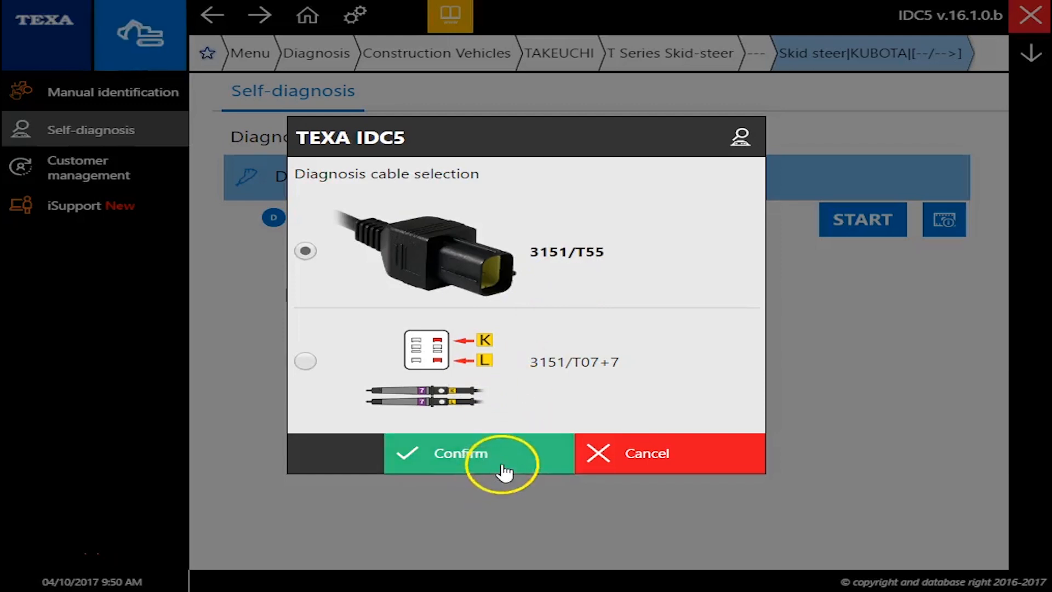
click(460, 454)
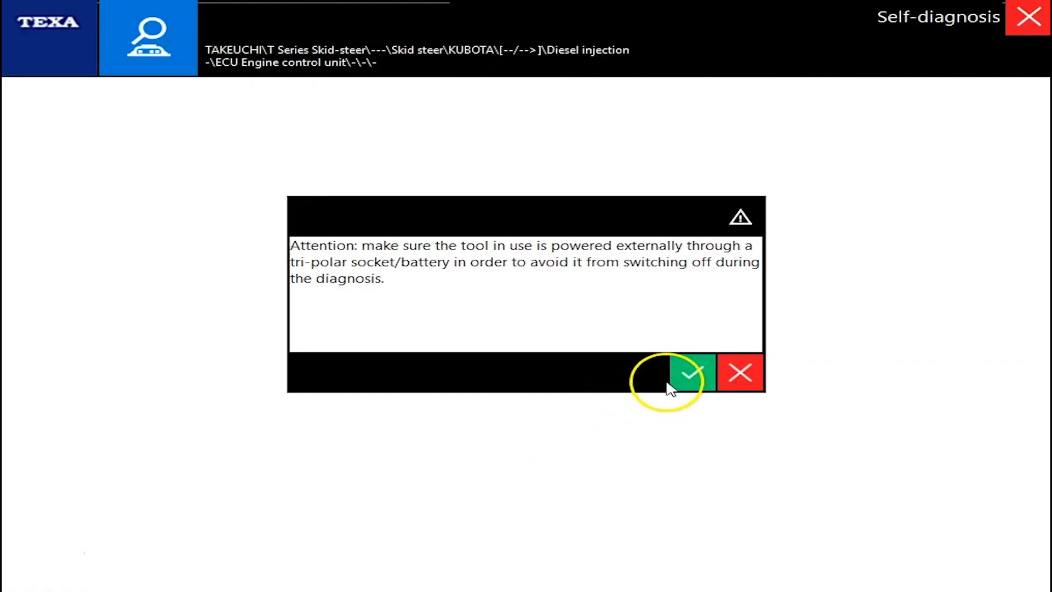
Accept the power warning, confirm ignition on and Tier 3 engine type.
click(691, 372)
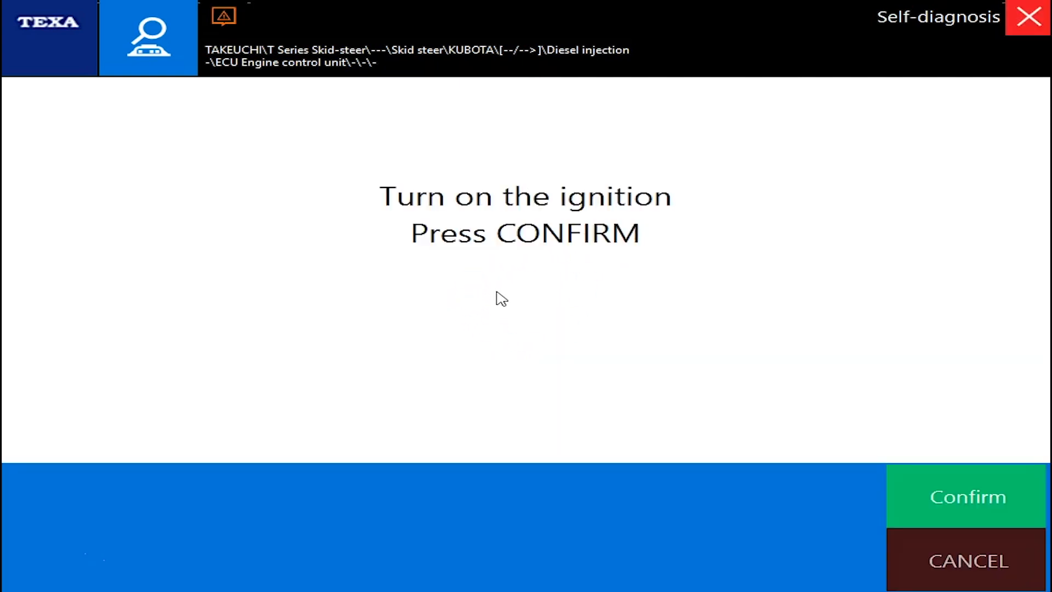
click(967, 496)
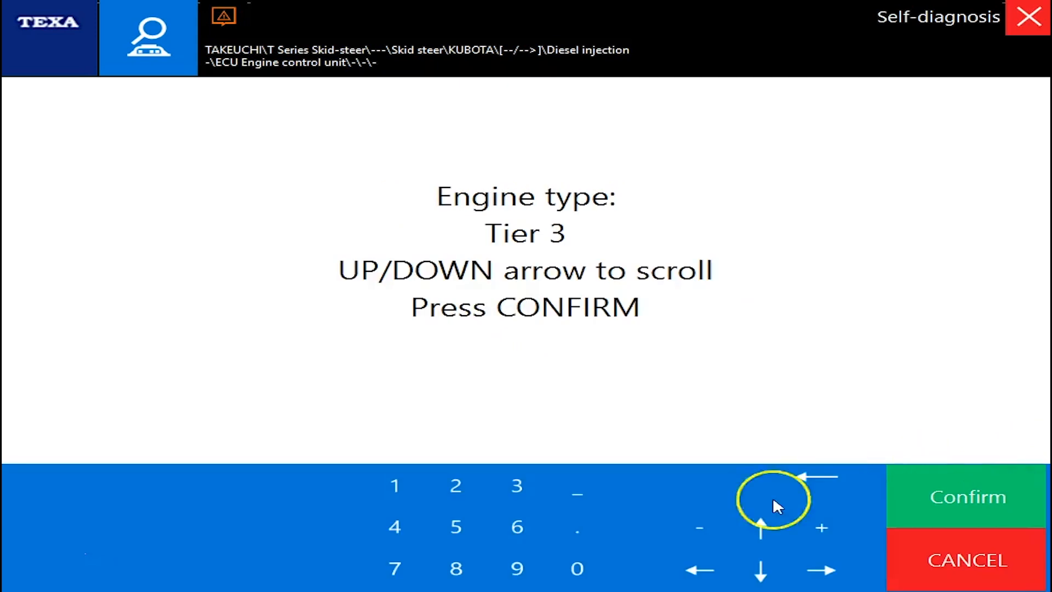
click(760, 519)
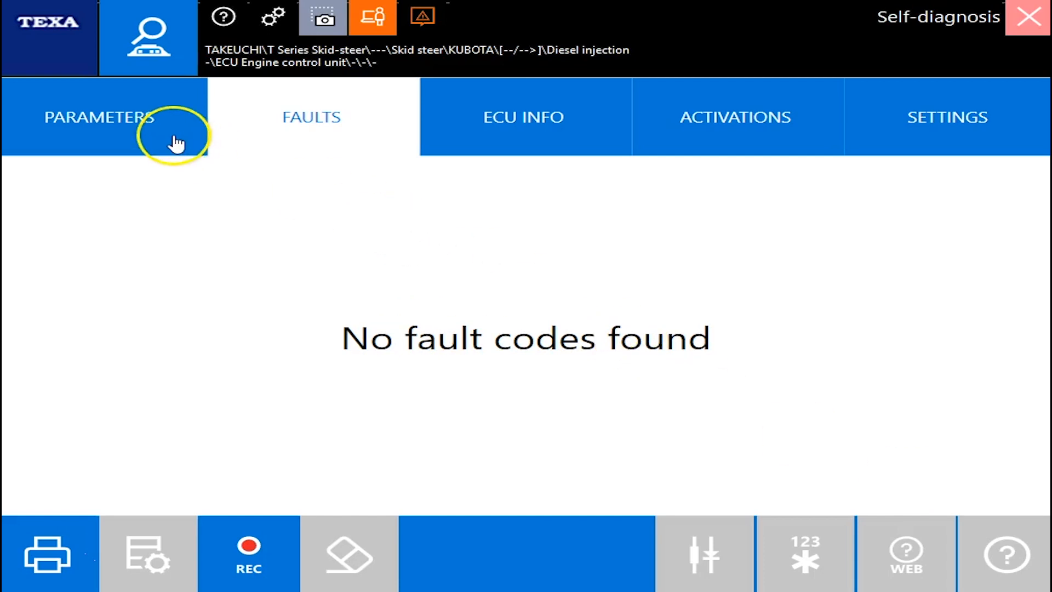
Show the live engine parameters and scroll through the first readings.
click(99, 116)
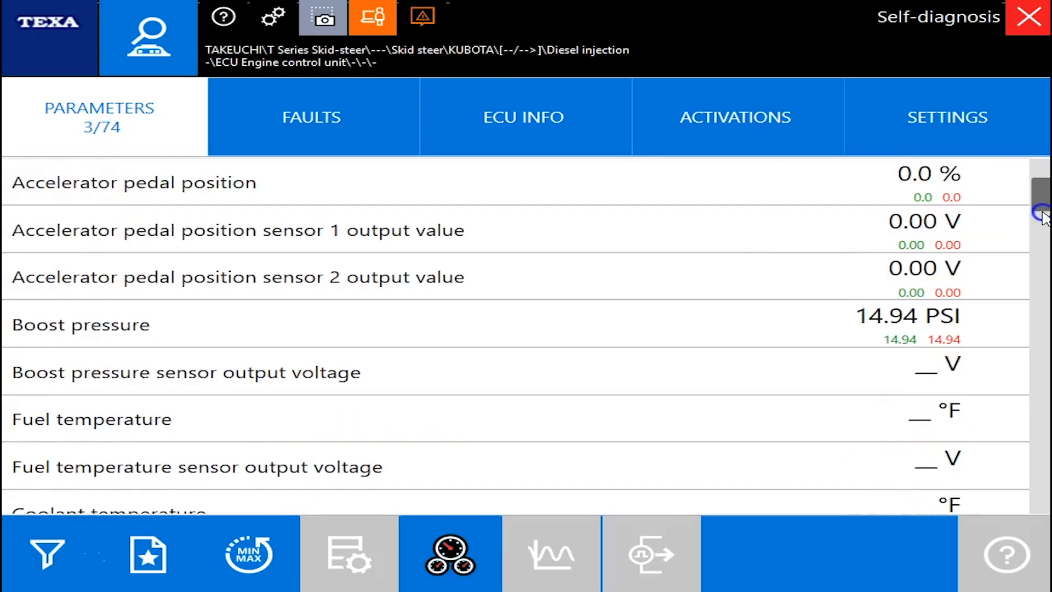
scroll(down, 3)
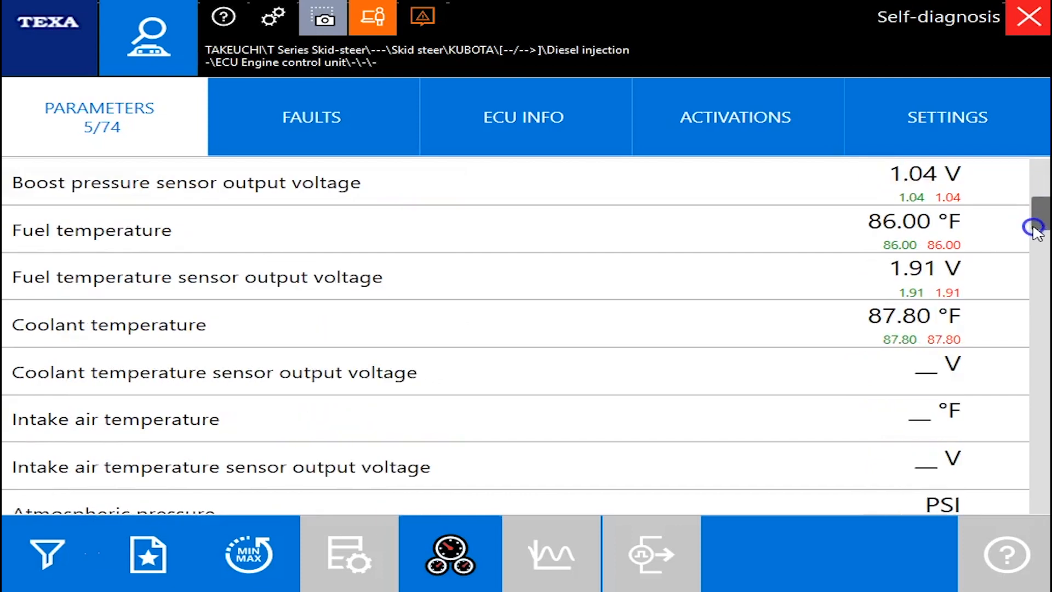
scroll(down, 3)
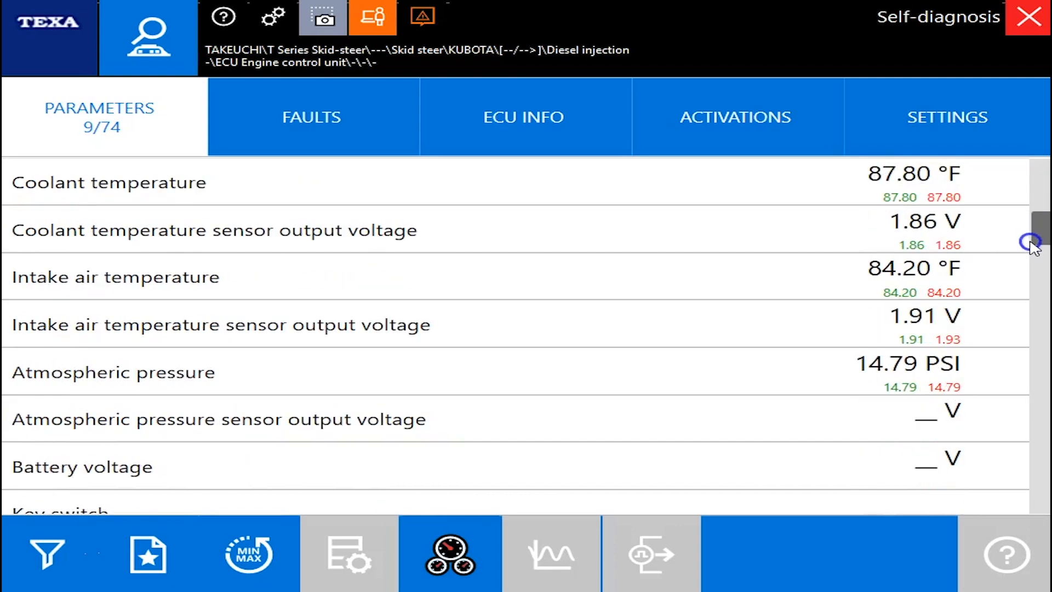
scroll(down, 3)
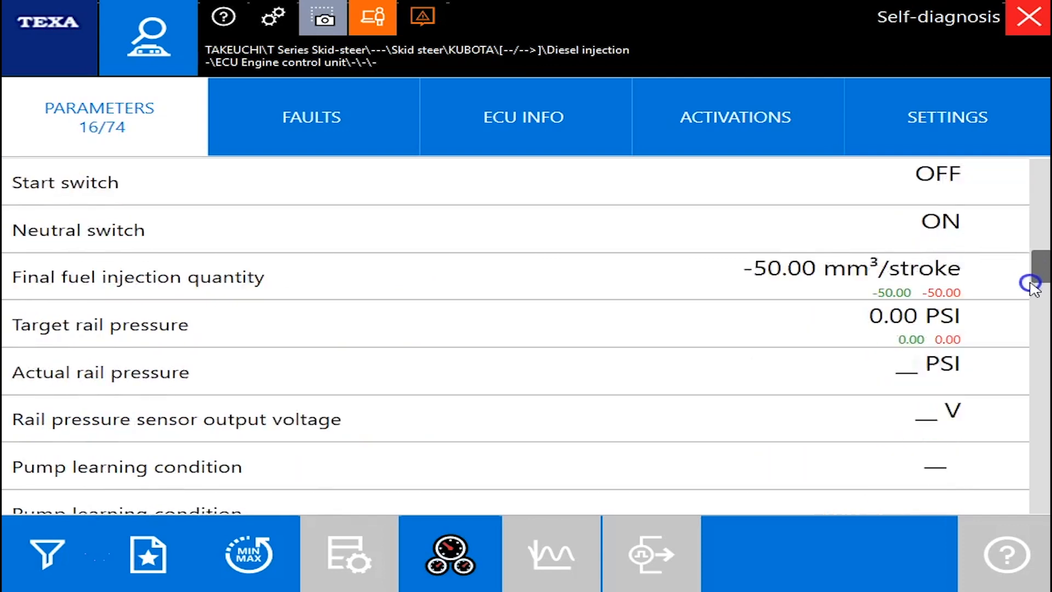
scroll(down, 3)
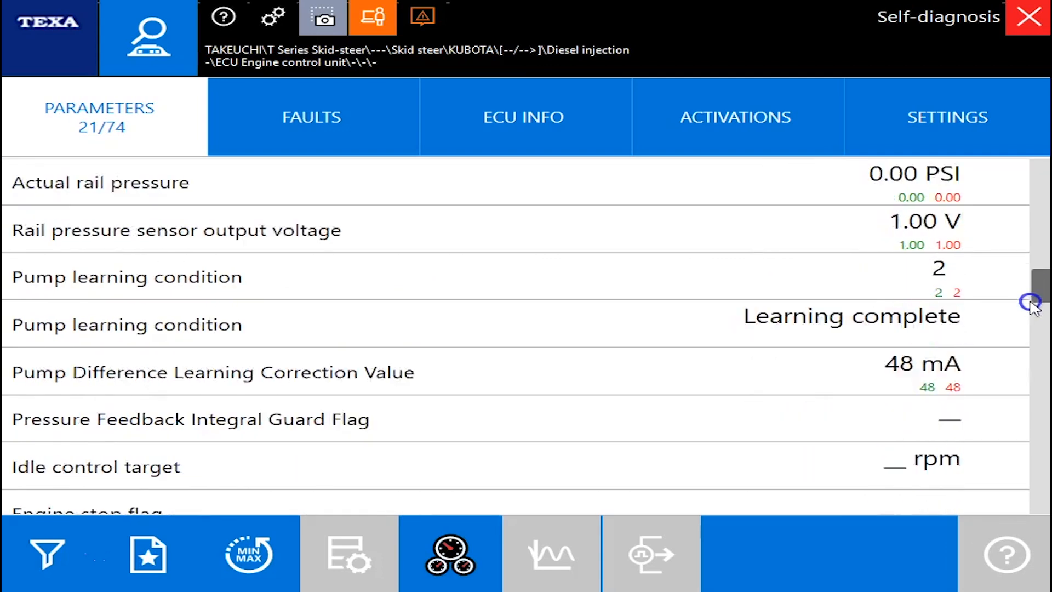
scroll(down, 3)
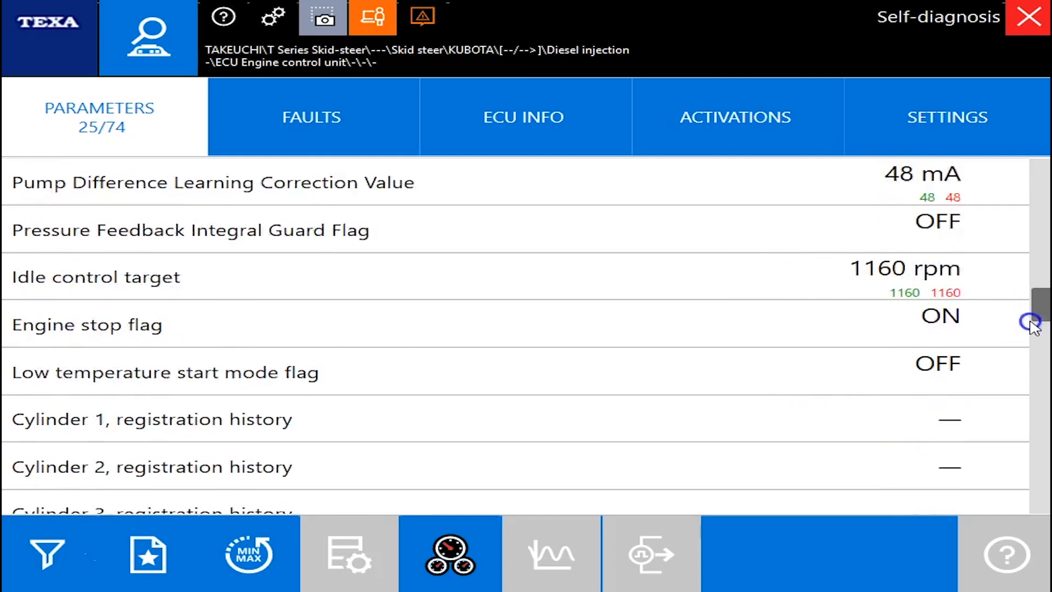
Scroll through the remaining readings to the end of the 74-parameter list.
scroll(down, 3)
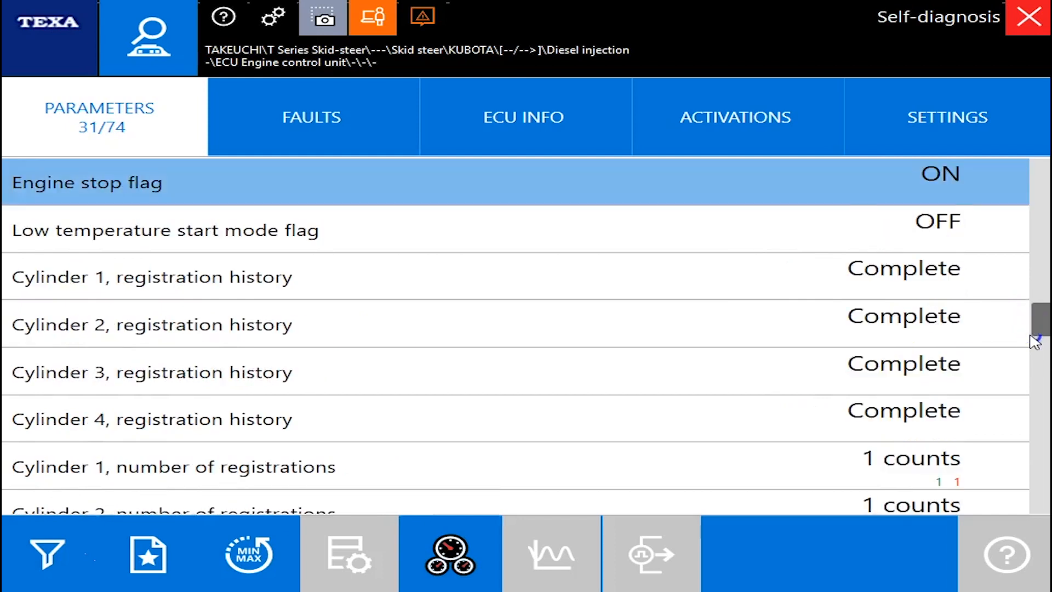
scroll(down, 3)
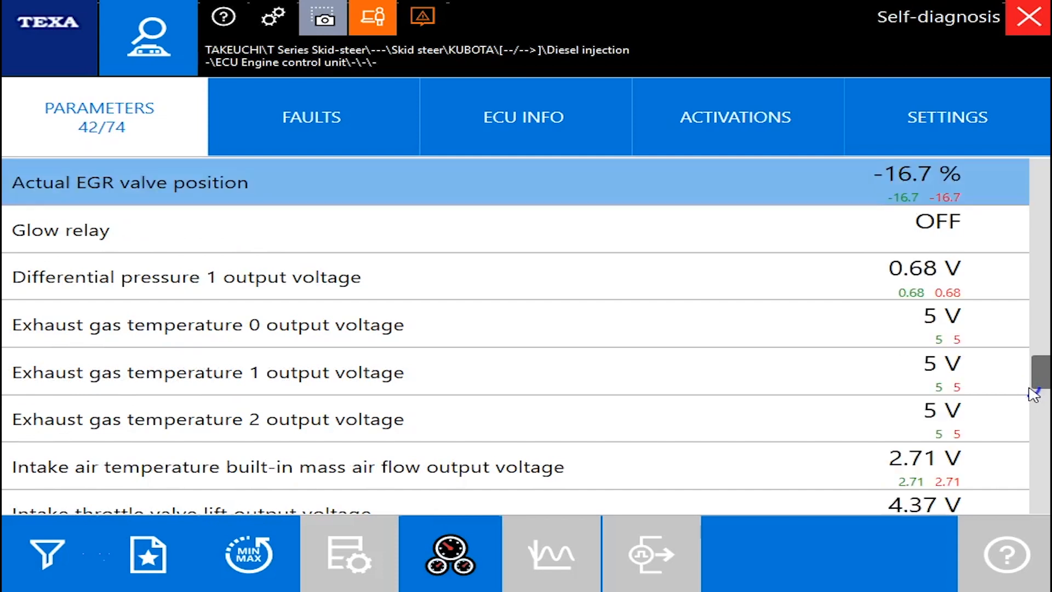
scroll(down, 3)
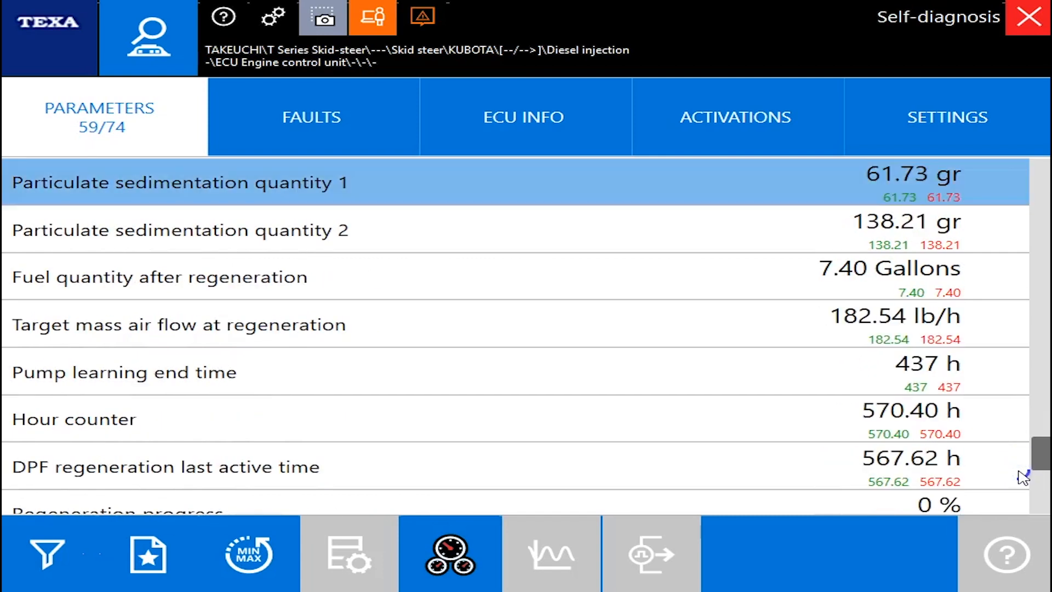
scroll(down, 3)
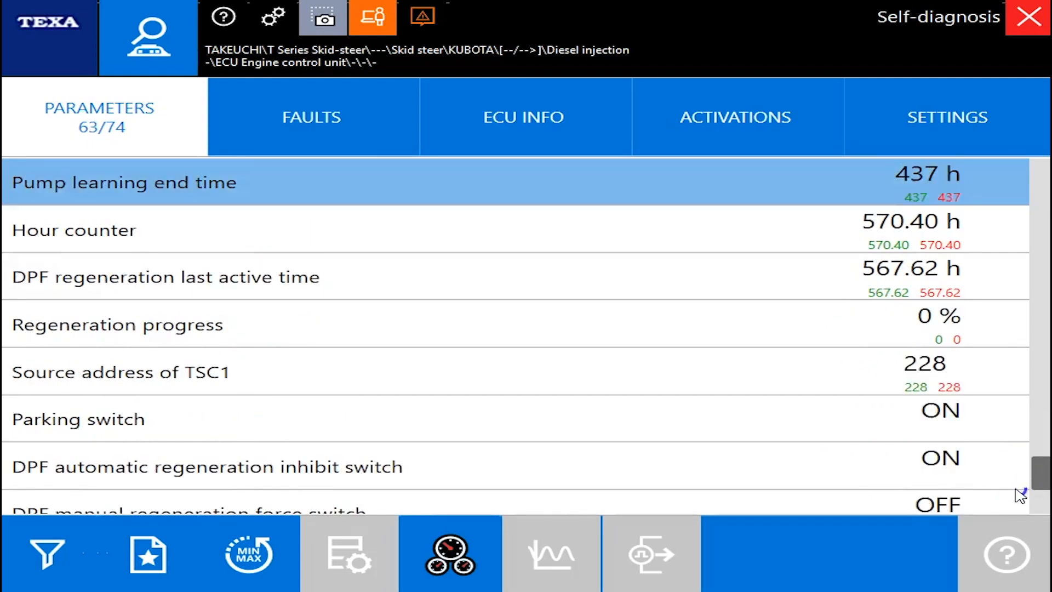
scroll(down, 3)
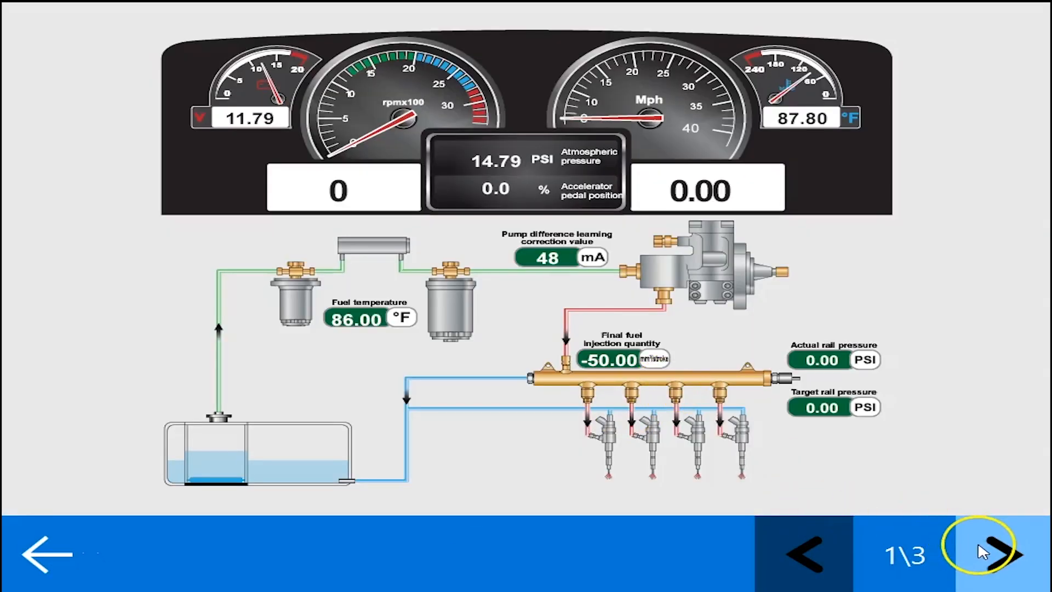
Page through the fuel, intake, turbo and EGR dashboard schematics.
click(990, 560)
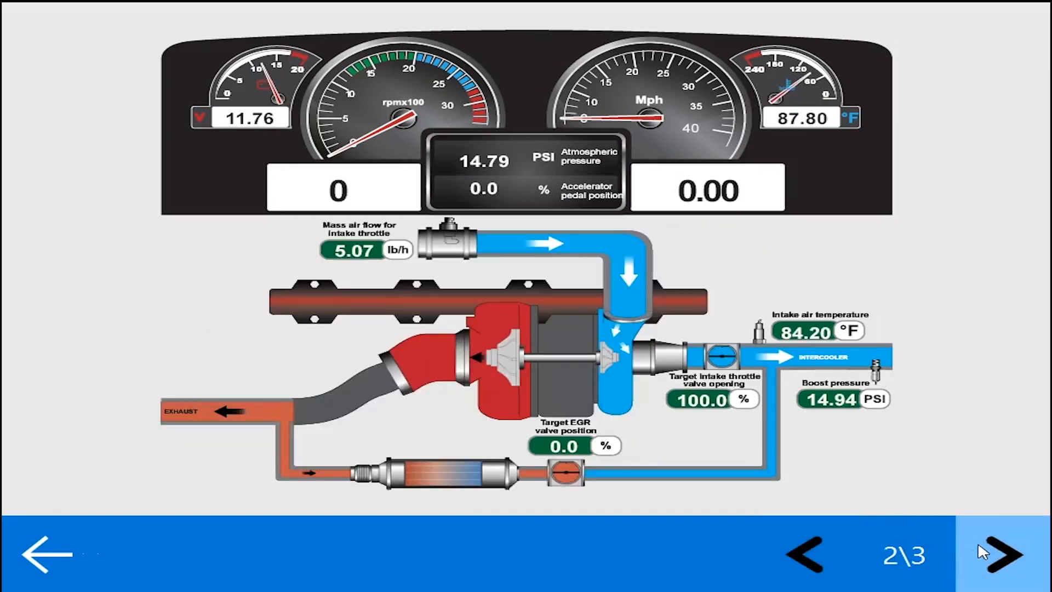
click(1001, 557)
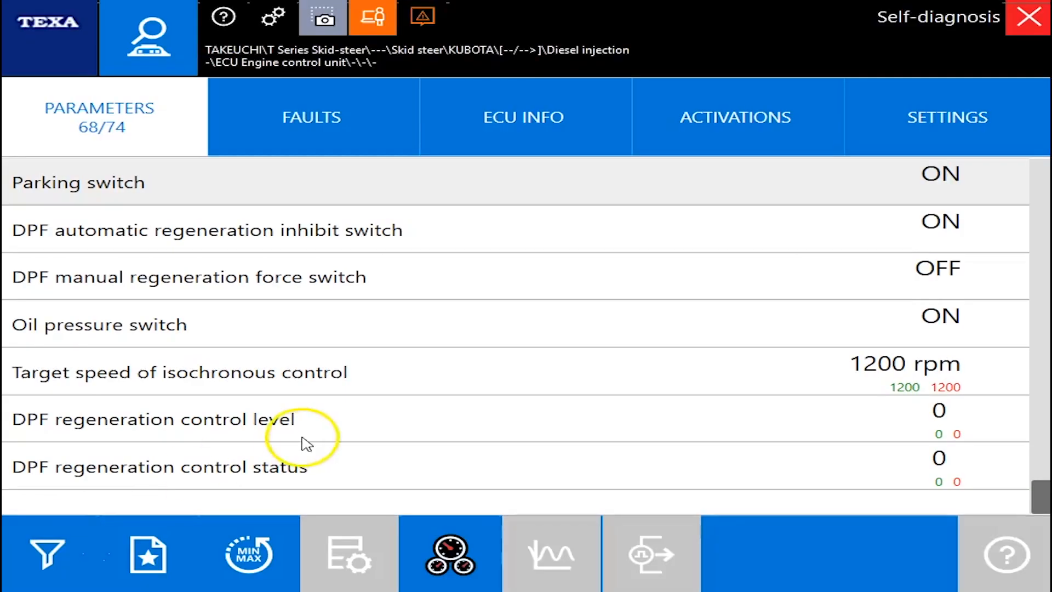
View ECU number, serial numbers and injector codes, then list activations like injector cut-off.
click(310, 117)
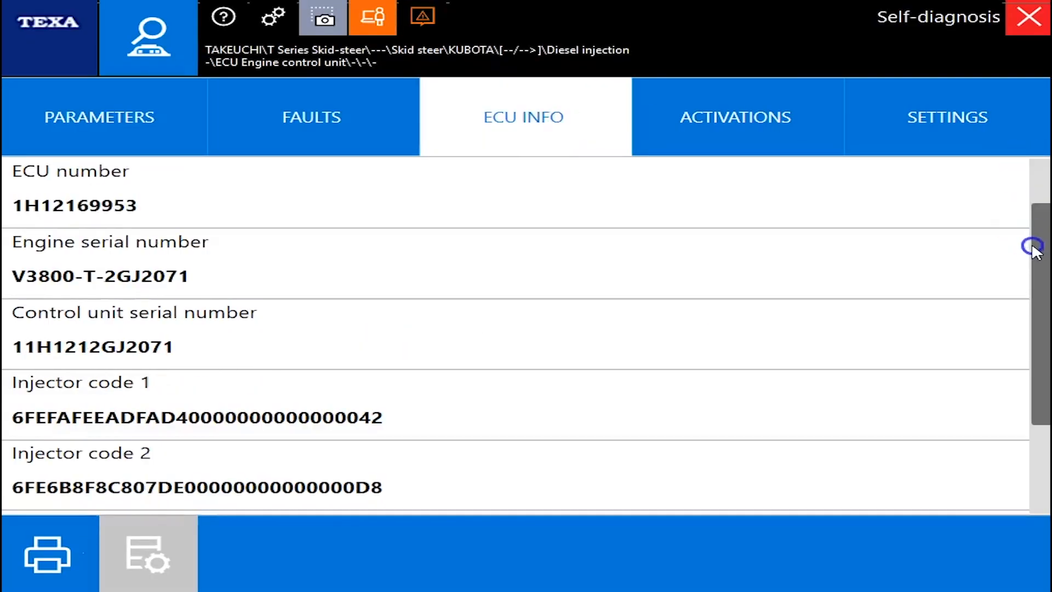
scroll(down, 3)
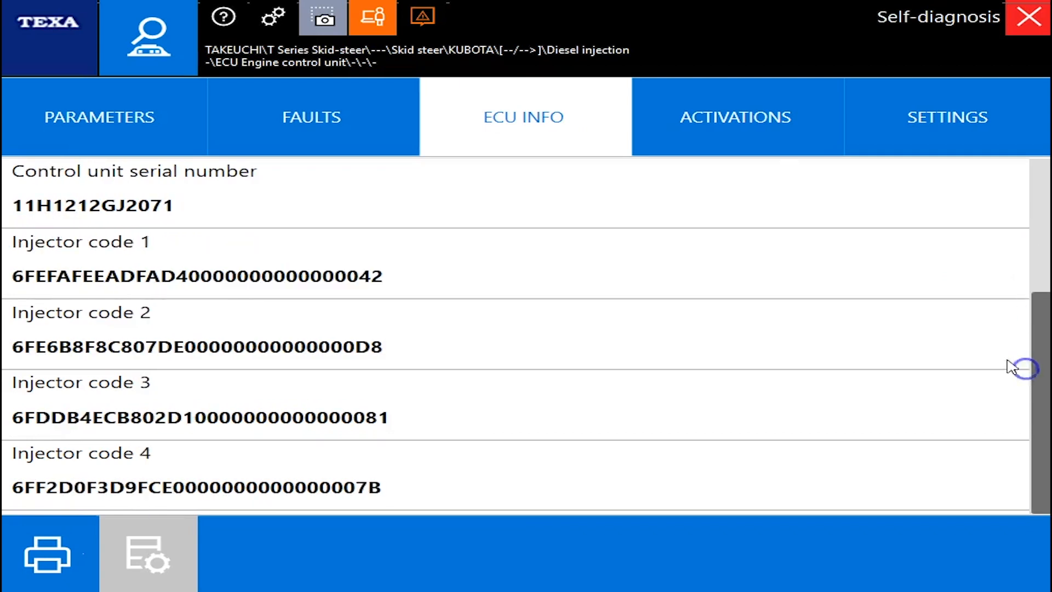
click(735, 117)
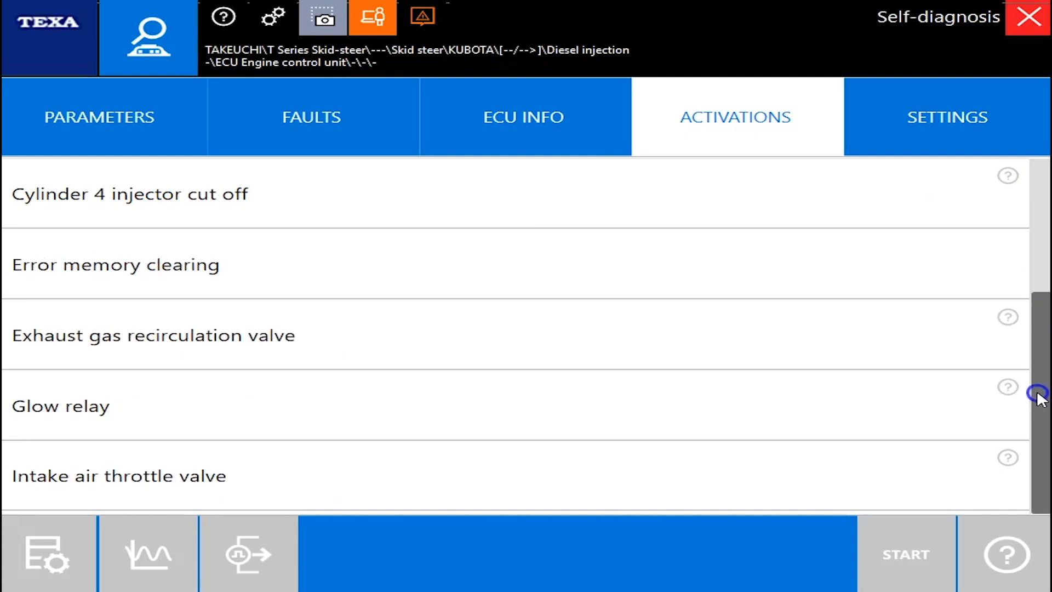
mouse_move(962, 143)
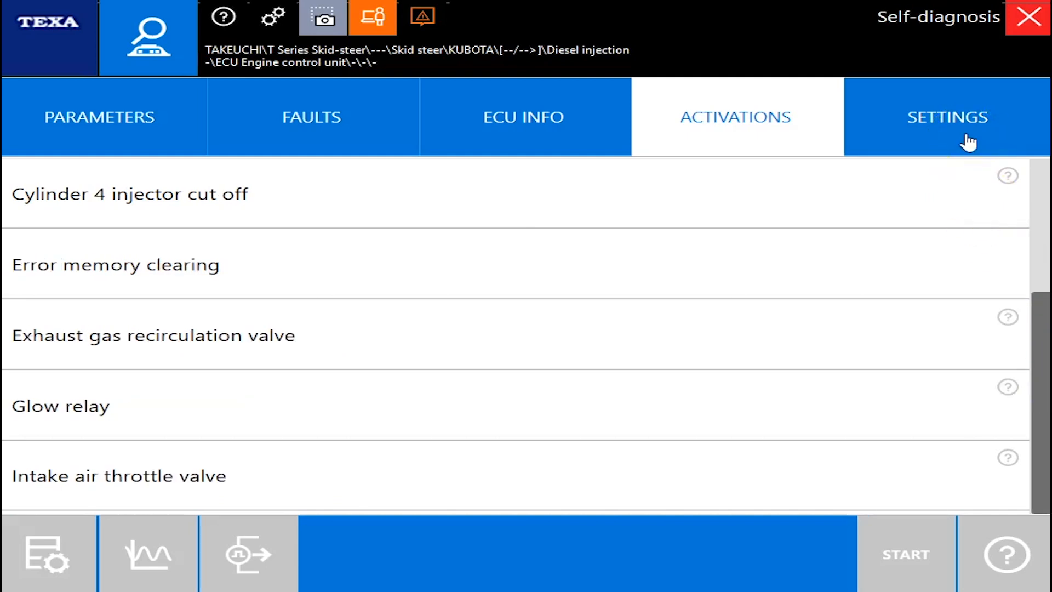
List the engine settings procedures and select DPF soot load reset.
click(947, 116)
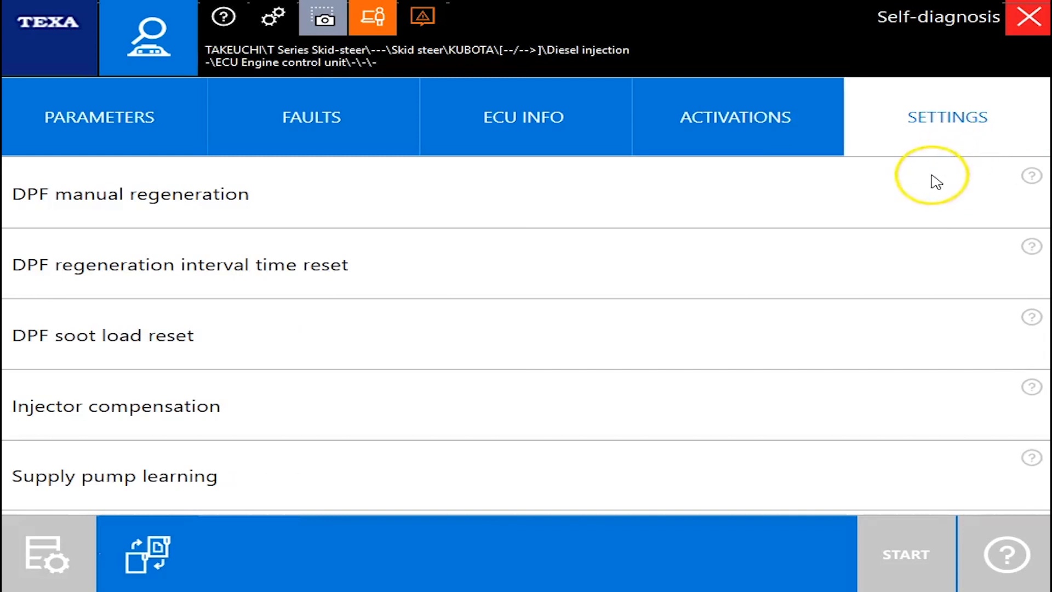
click(129, 193)
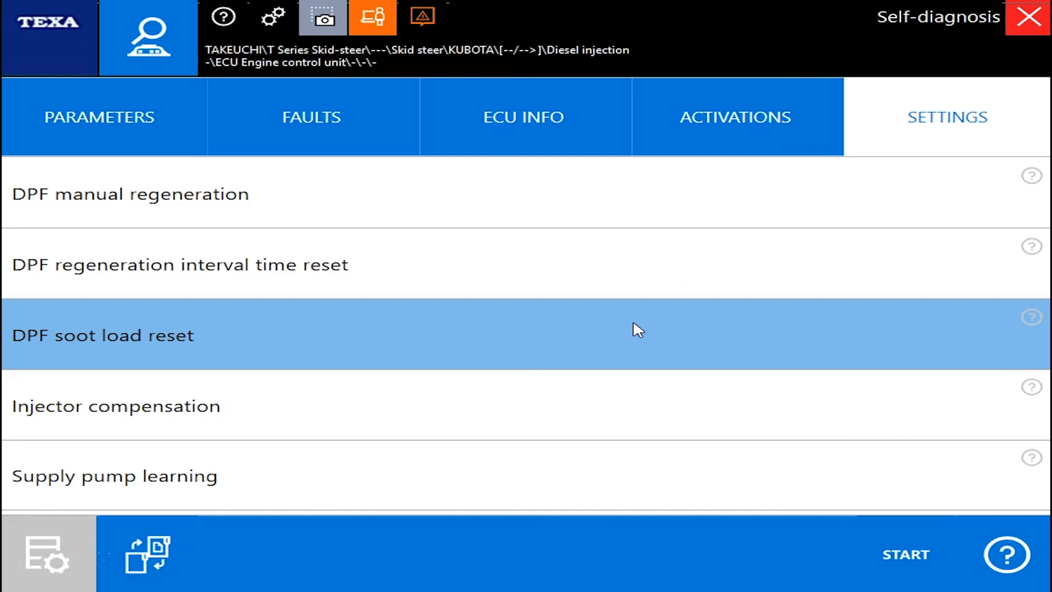
mouse_move(546, 459)
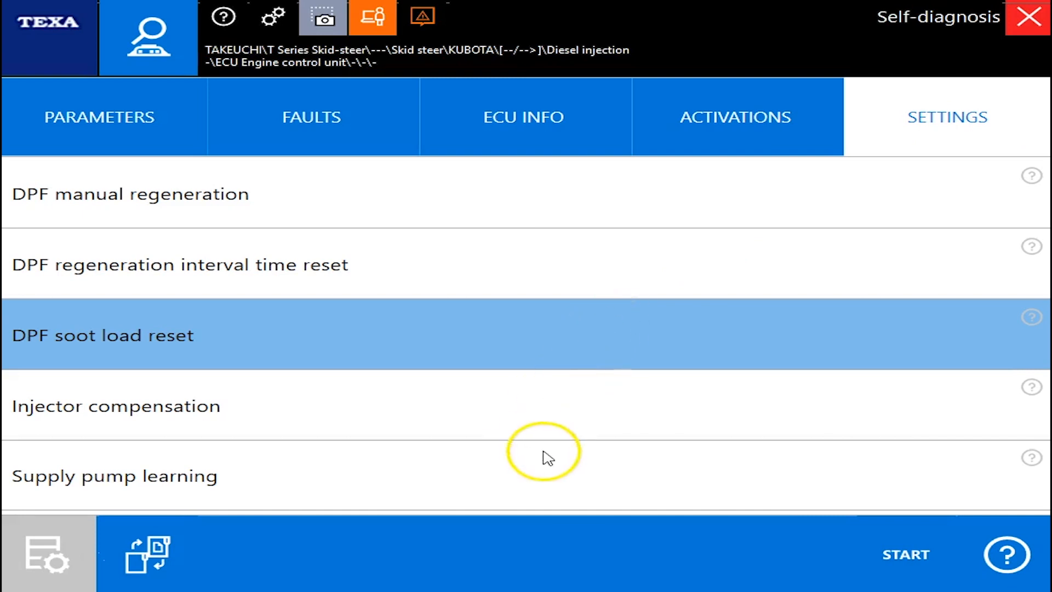